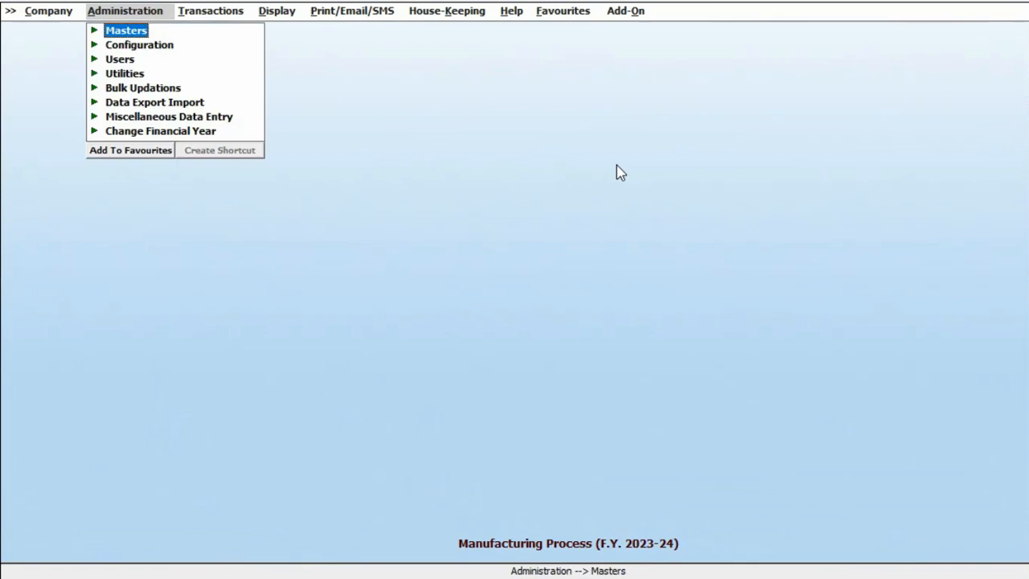
Step: View the two existing bills of material under Masters > Bill of Material > Modify, then close the list
click(126, 30)
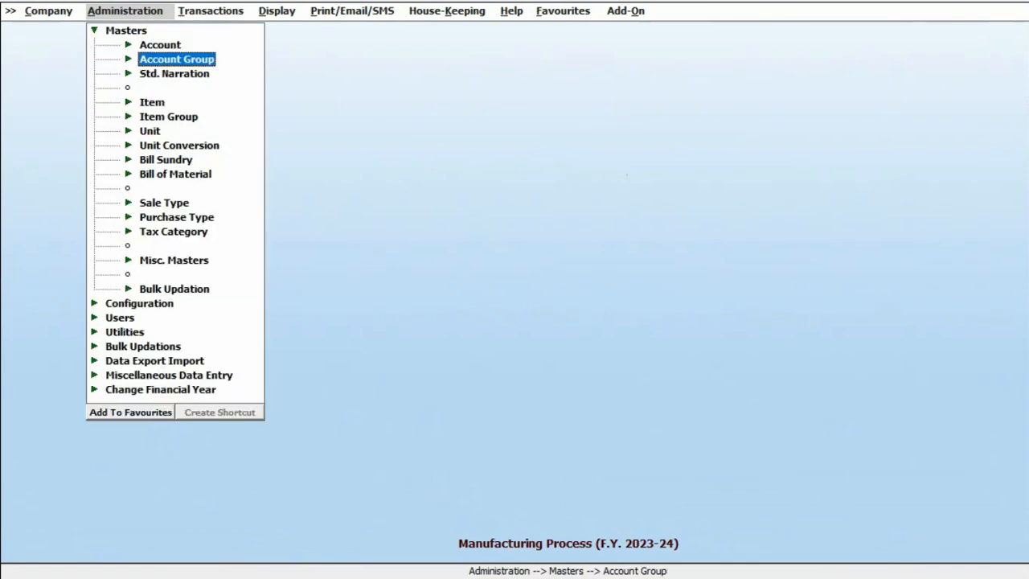
click(175, 173)
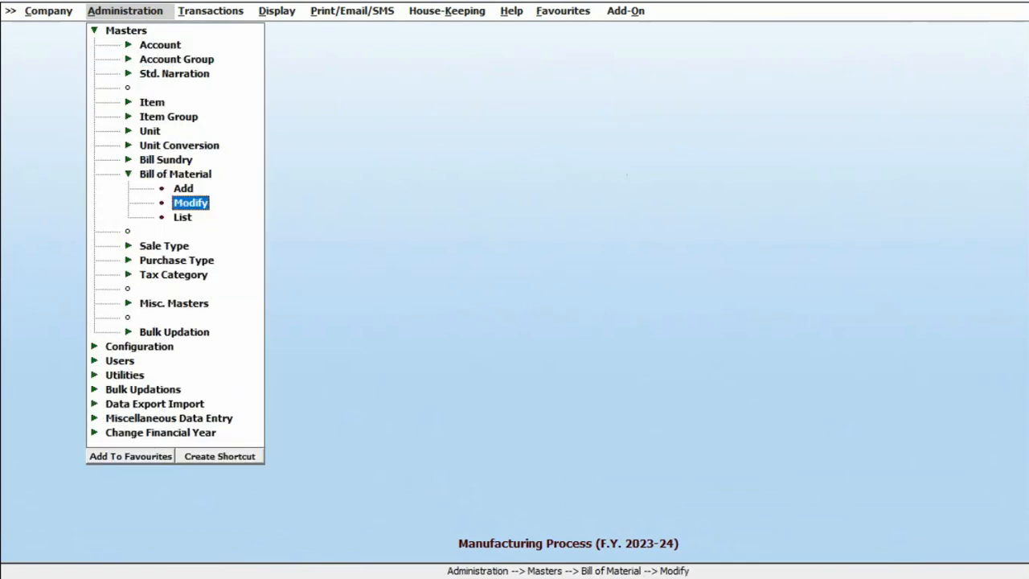
click(190, 203)
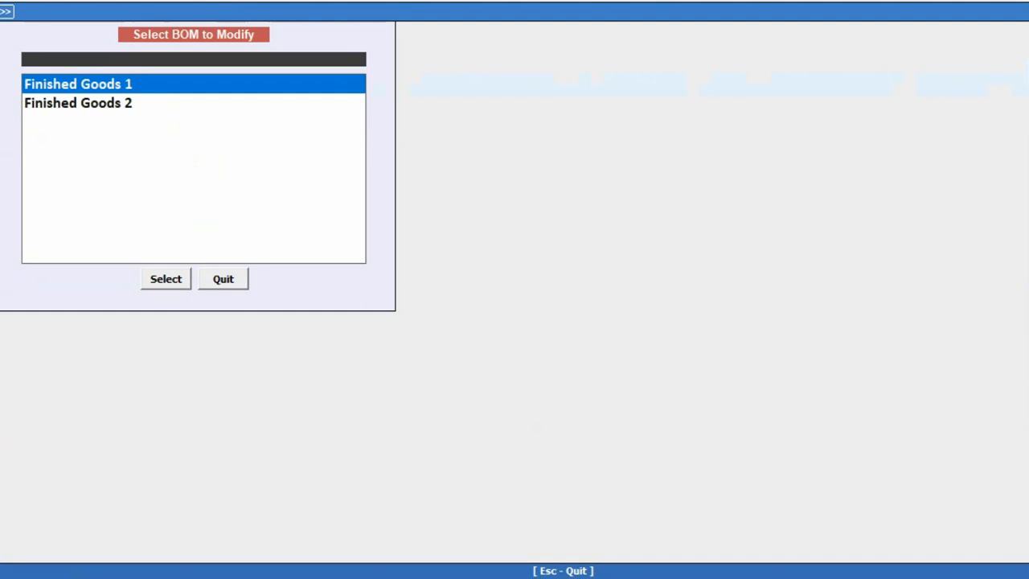
click(166, 279)
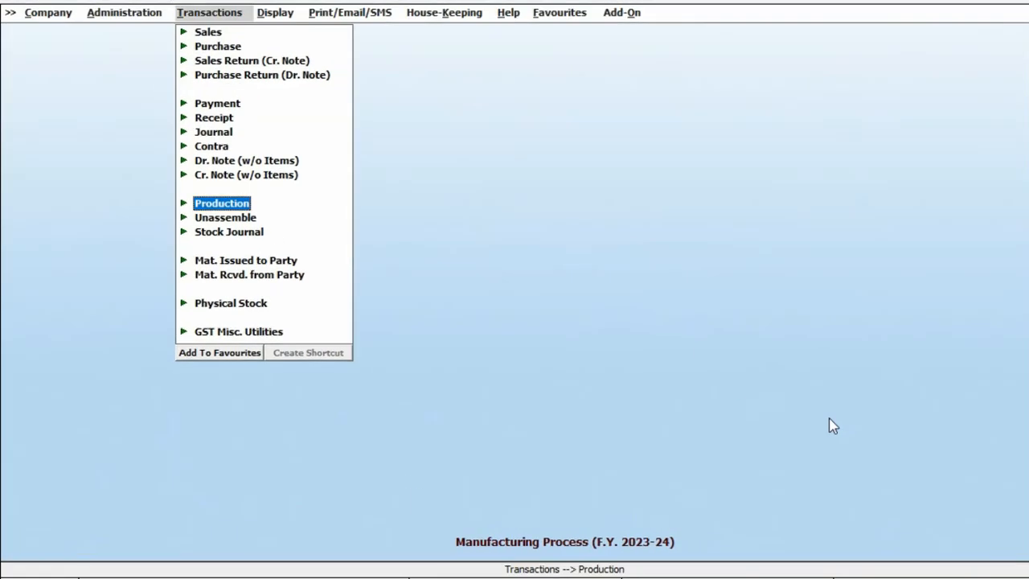
Step: Add a new production voucher and list the BOM names Finished Goods 1 and 2
click(222, 203)
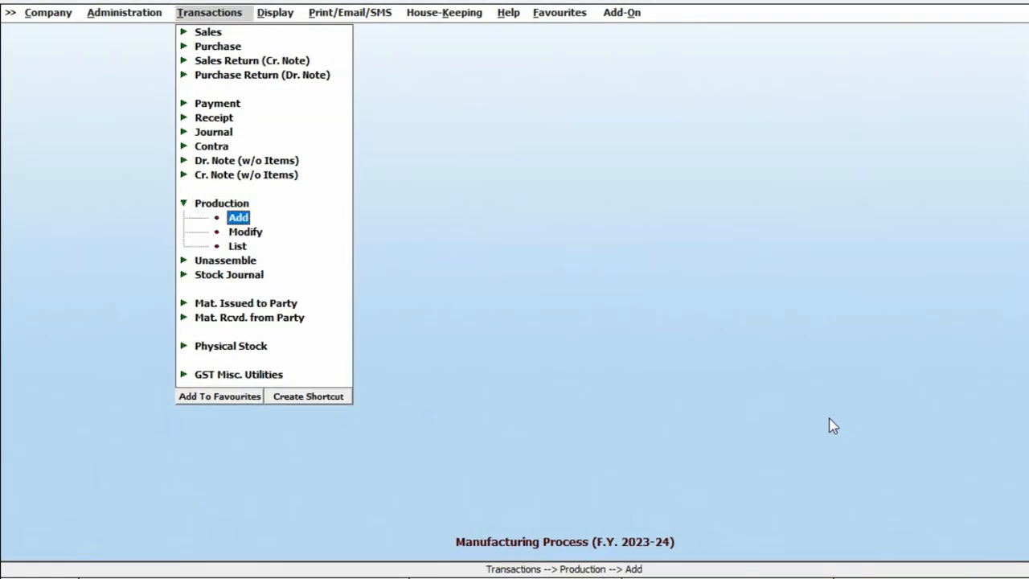
click(238, 217)
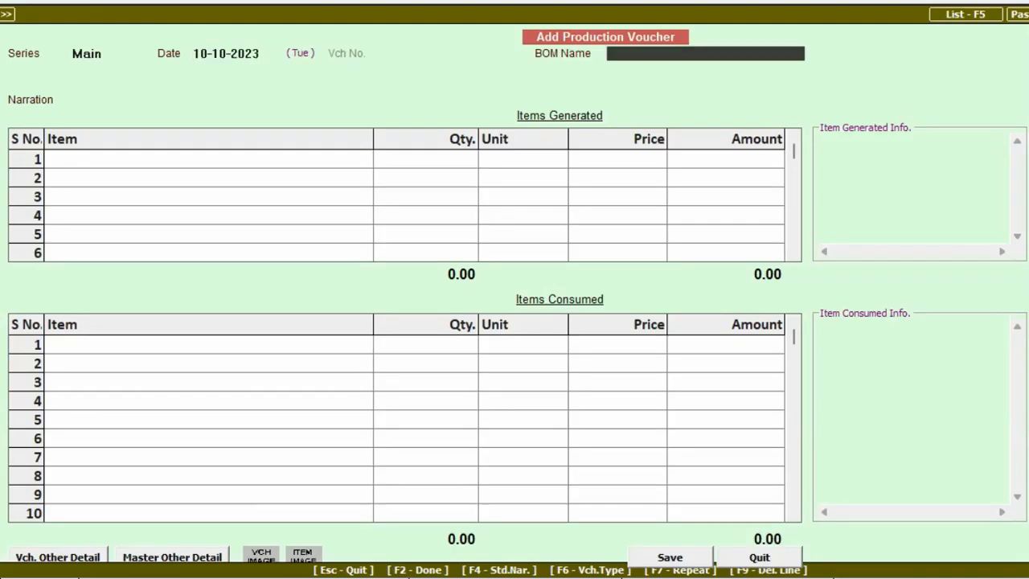
click(703, 53)
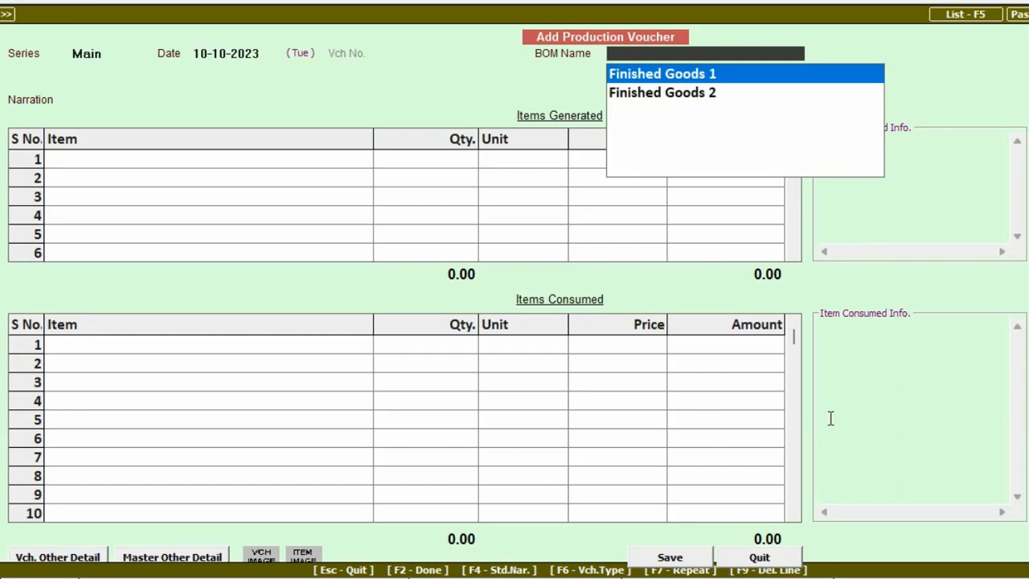
Step: Choose the Finished Goods 1 BOM with quantity 20 and extra expenses 50 per piece
click(662, 74)
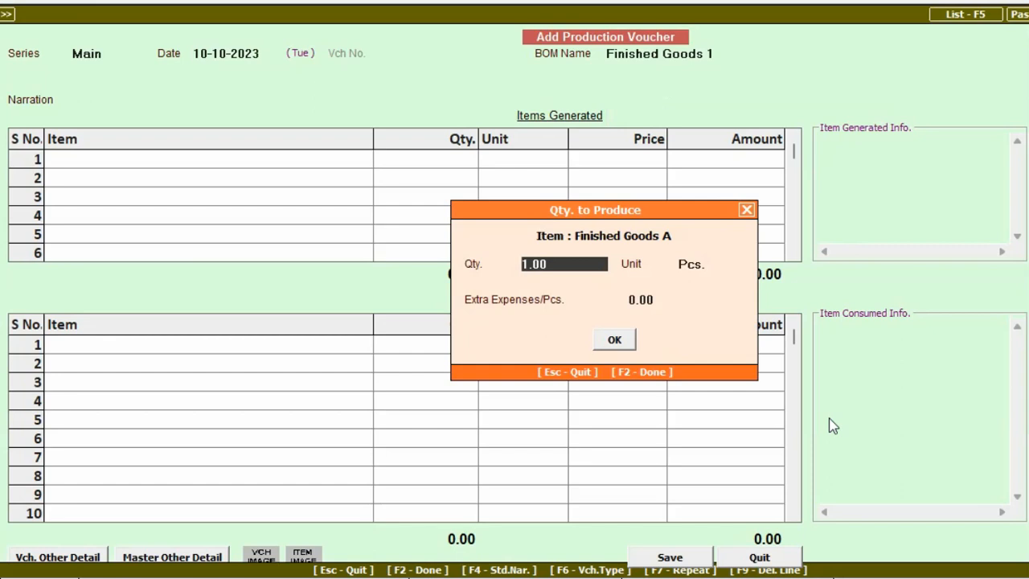
mouse_move(610, 257)
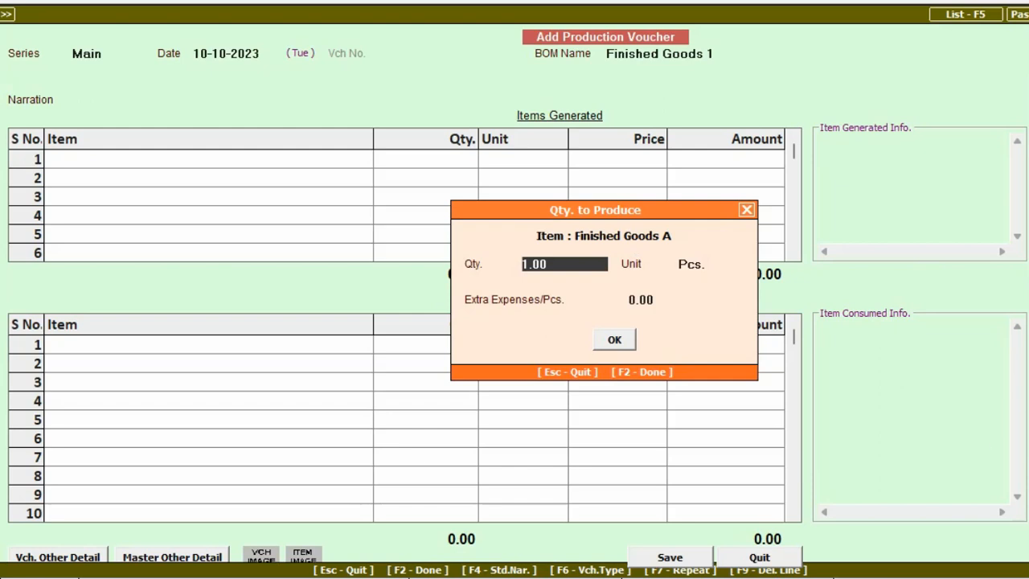
text(20)
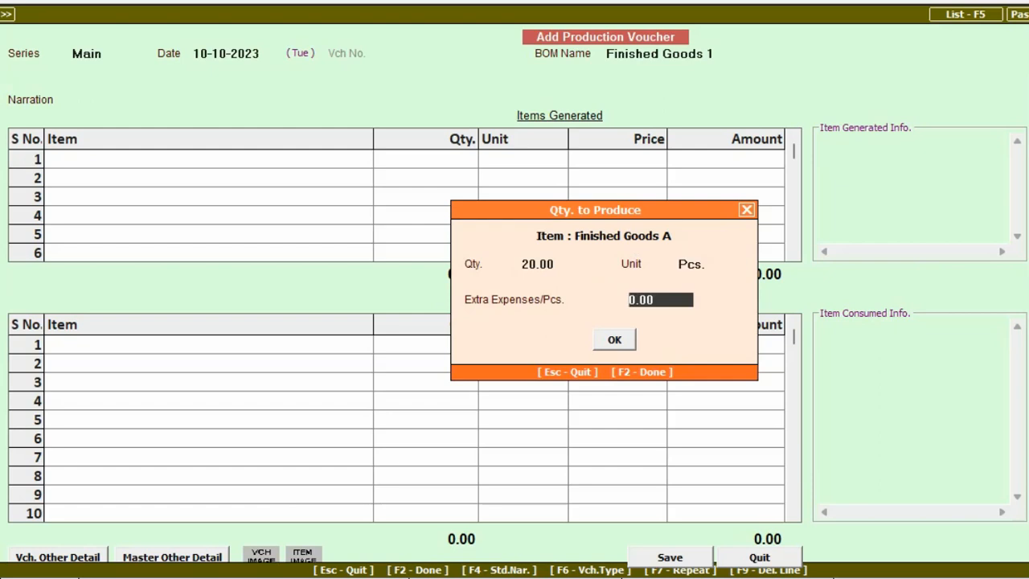
text(50)
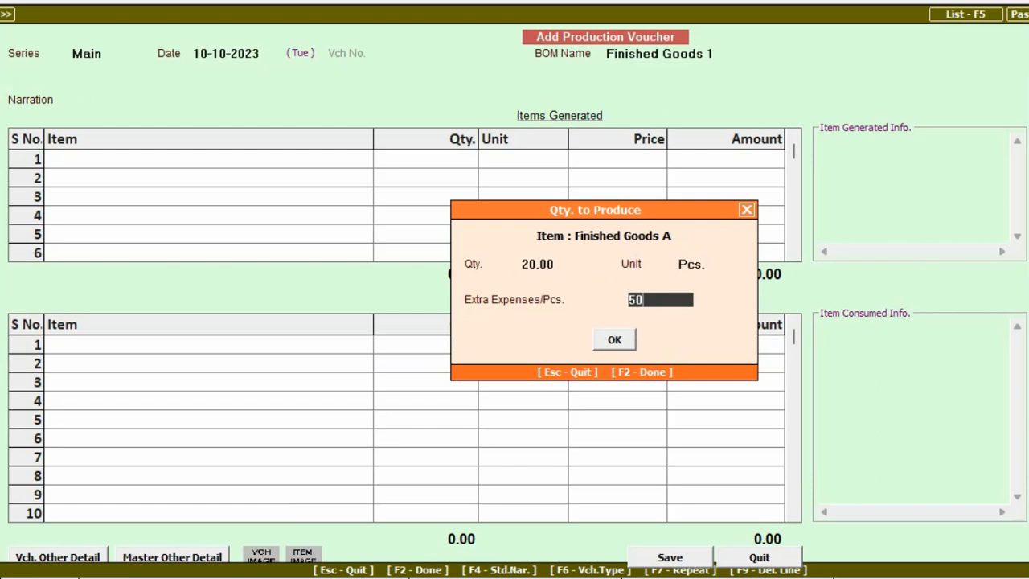
click(614, 338)
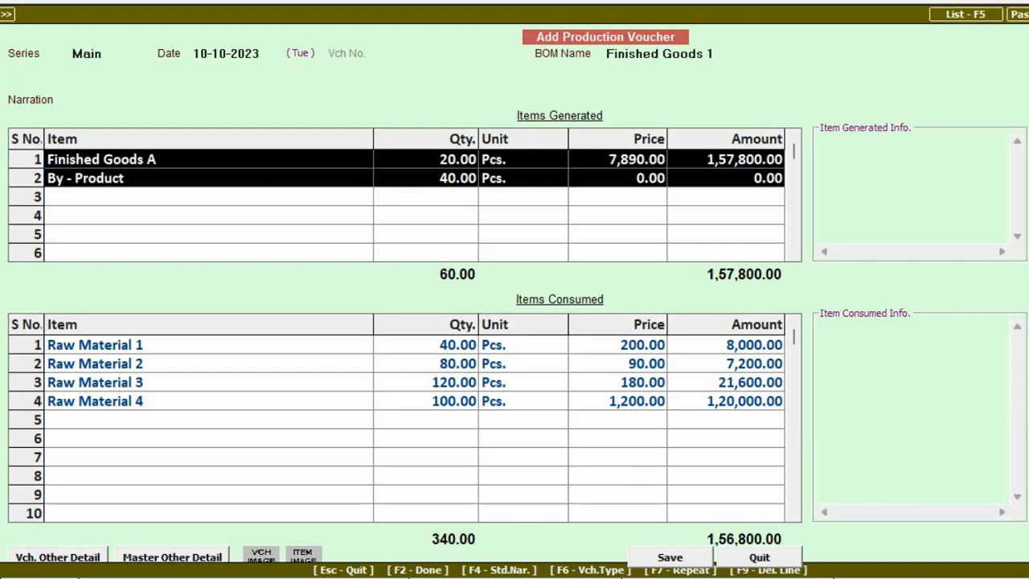
mouse_move(358, 325)
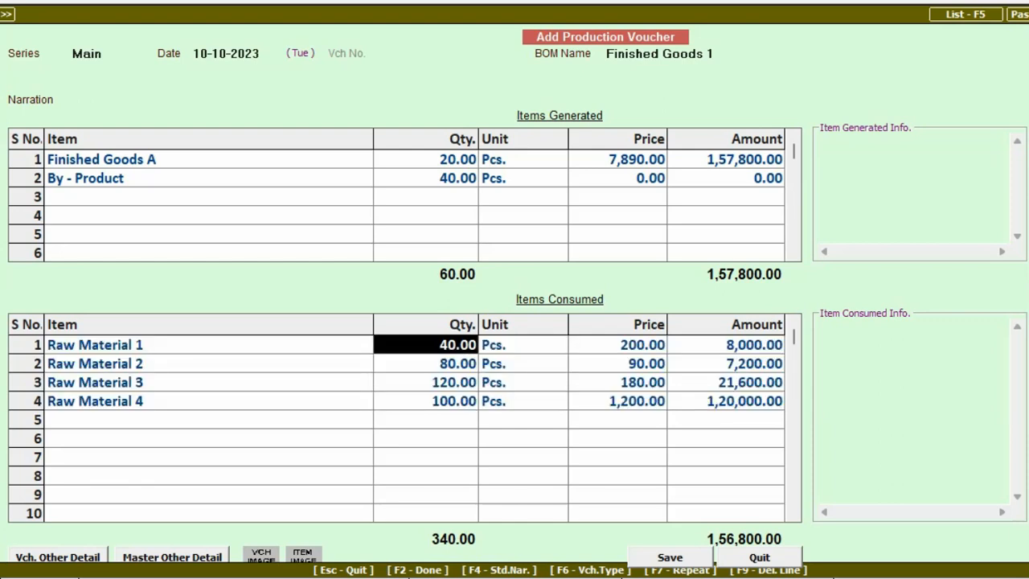
Step: Save the voucher producing 20 Finished Goods A and 40 By-Product, confirming with Yes
click(670, 557)
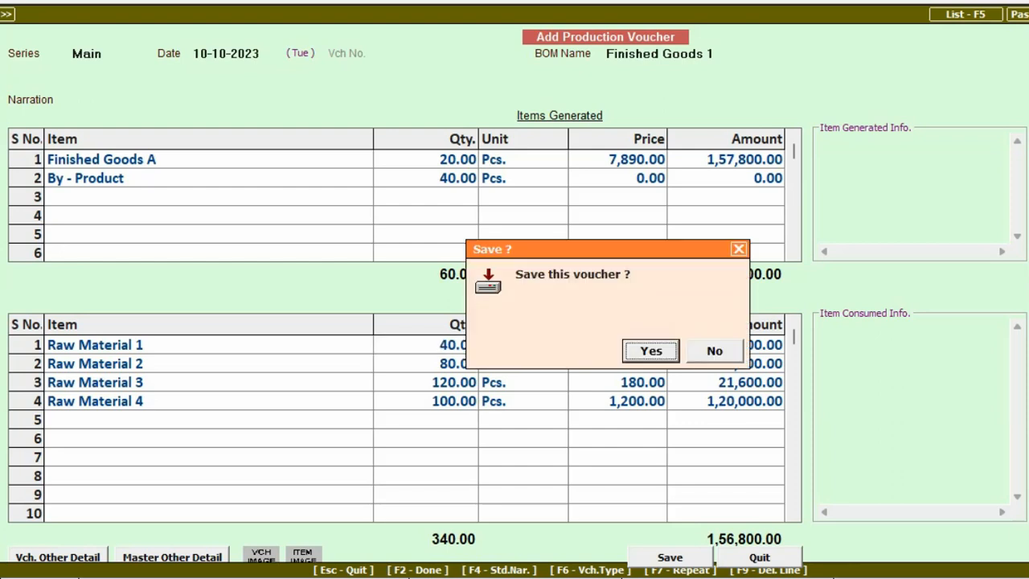
click(649, 350)
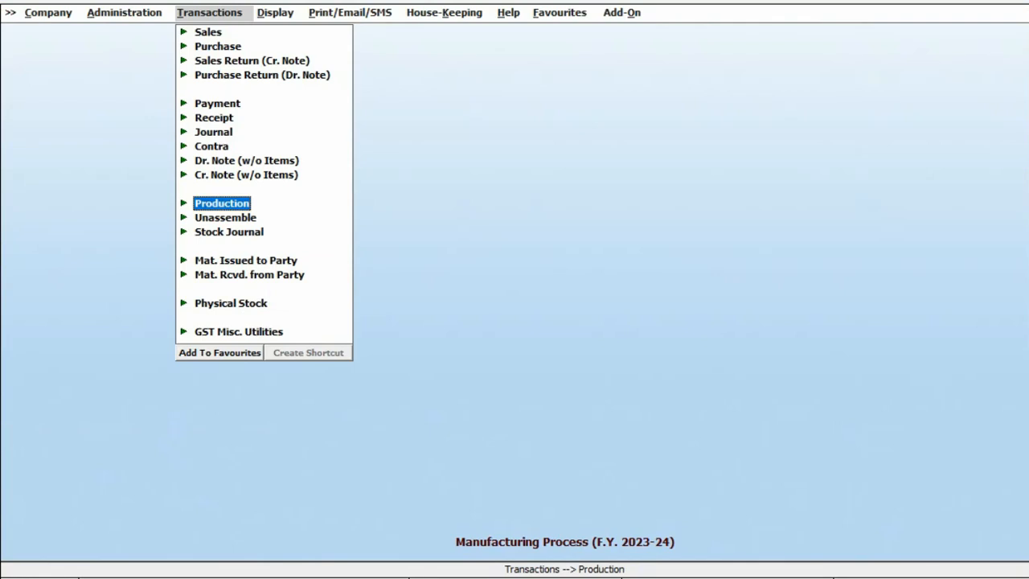
Step: Show the production voucher list with the 10-10-2023 voucher
click(222, 203)
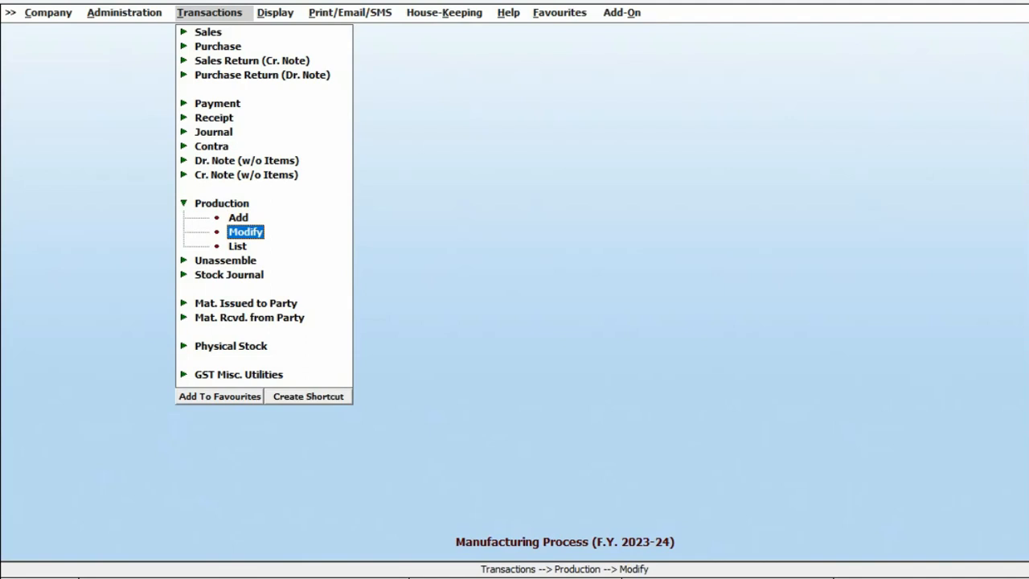
mouse_move(237, 245)
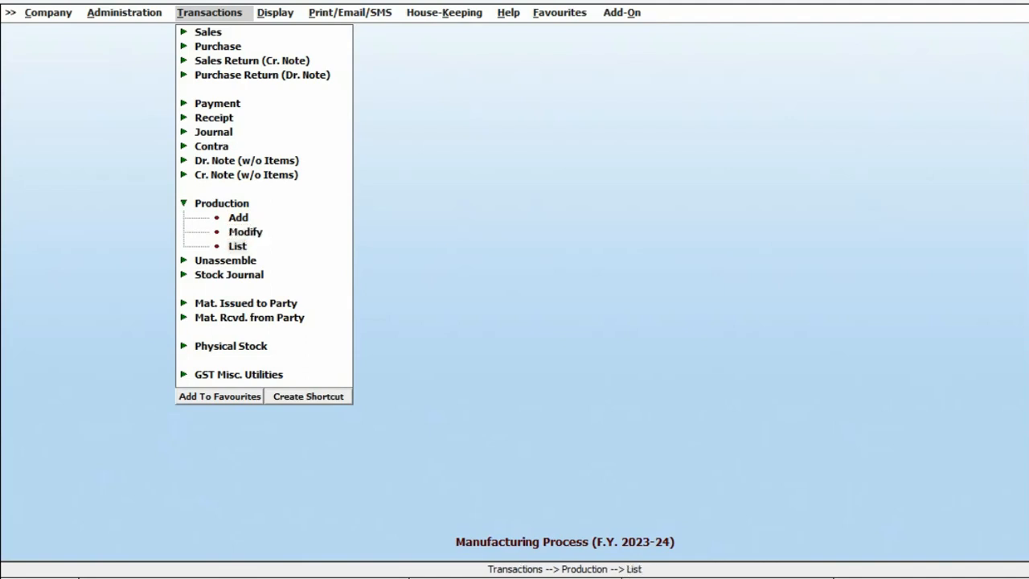
click(237, 245)
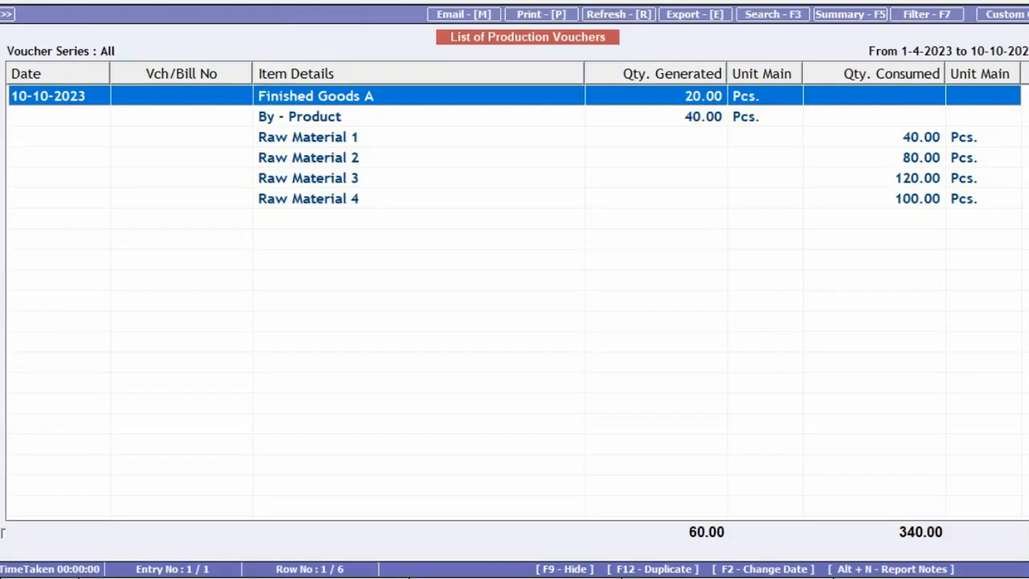
mouse_move(281, 362)
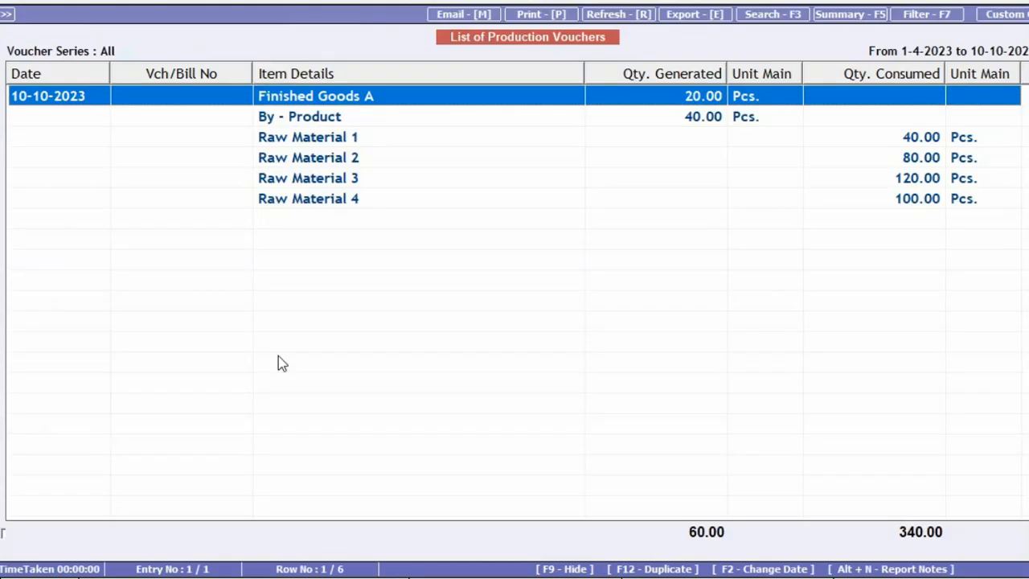
mouse_move(897, 280)
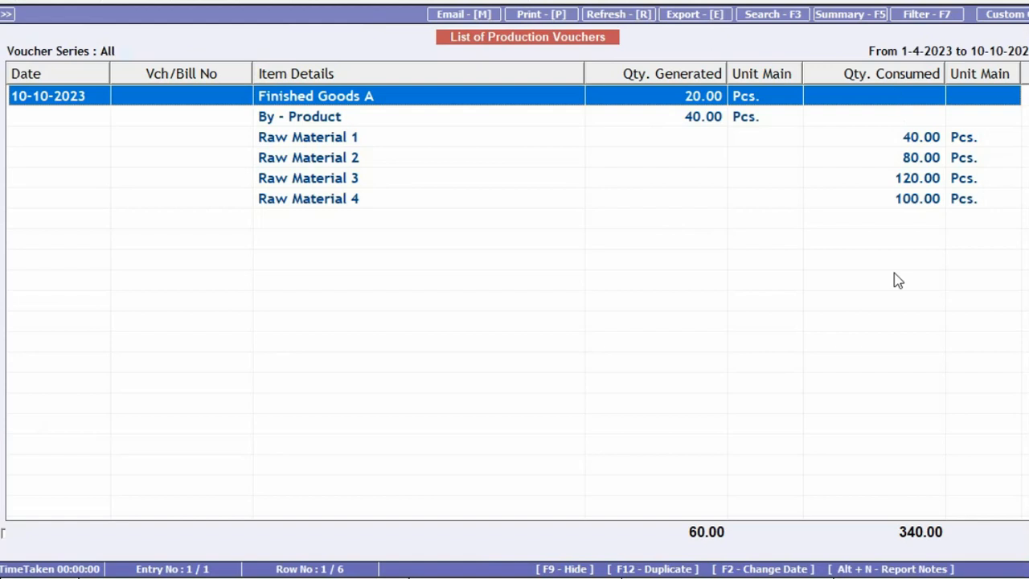
mouse_move(882, 318)
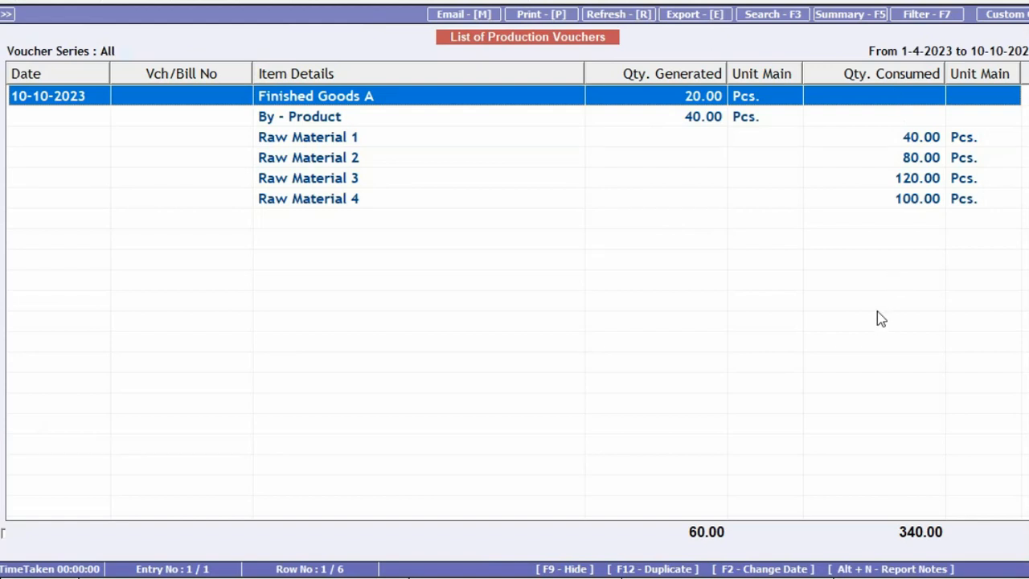